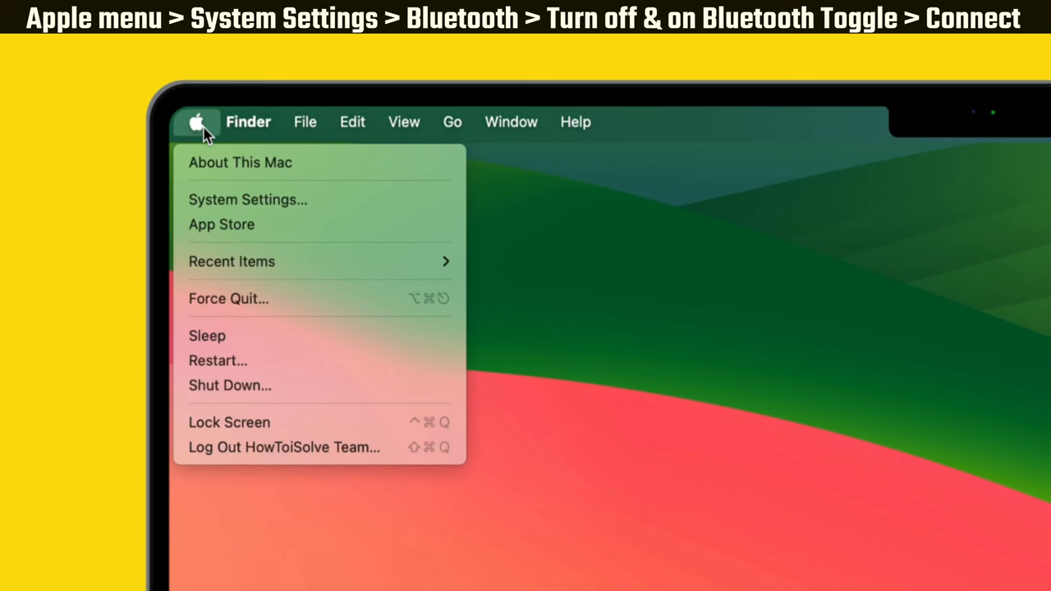
# Step: Open System Settings to the Bluetooth pane and turn Bluetooth off and back on
pyautogui.click(247, 200)
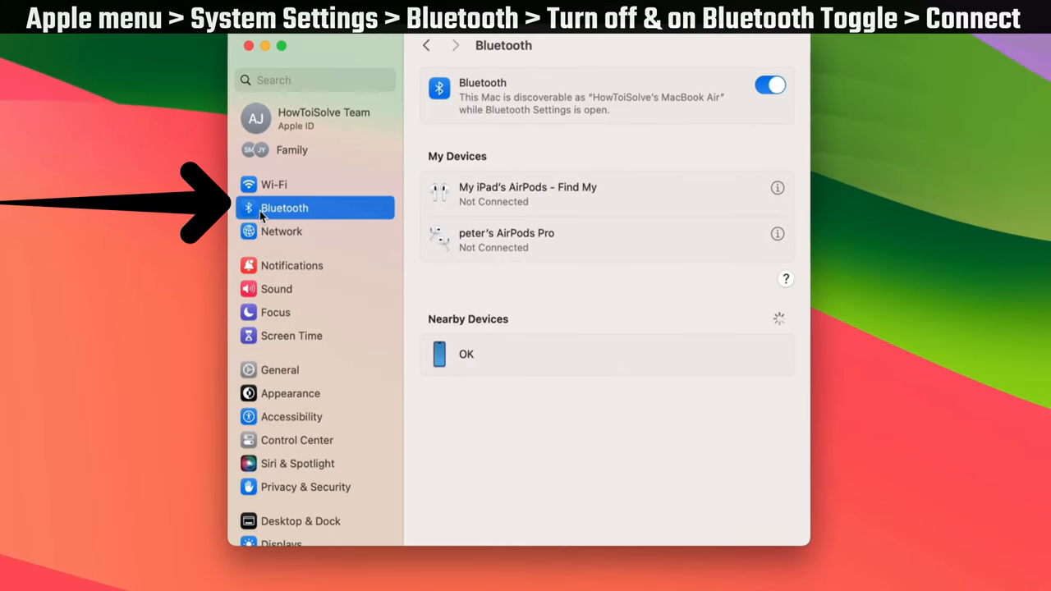
pyautogui.click(769, 84)
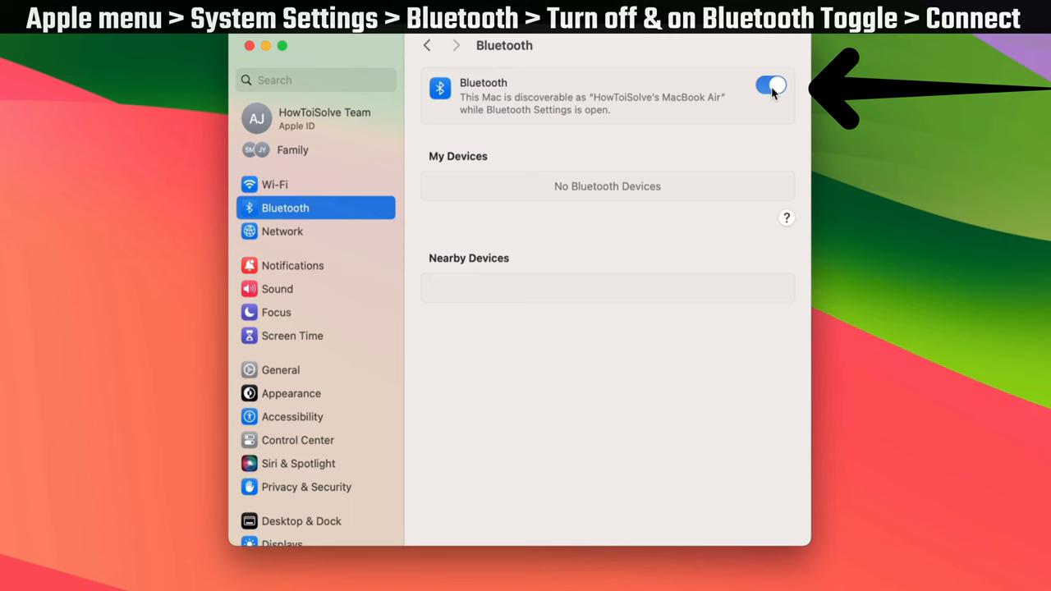
pyautogui.click(770, 85)
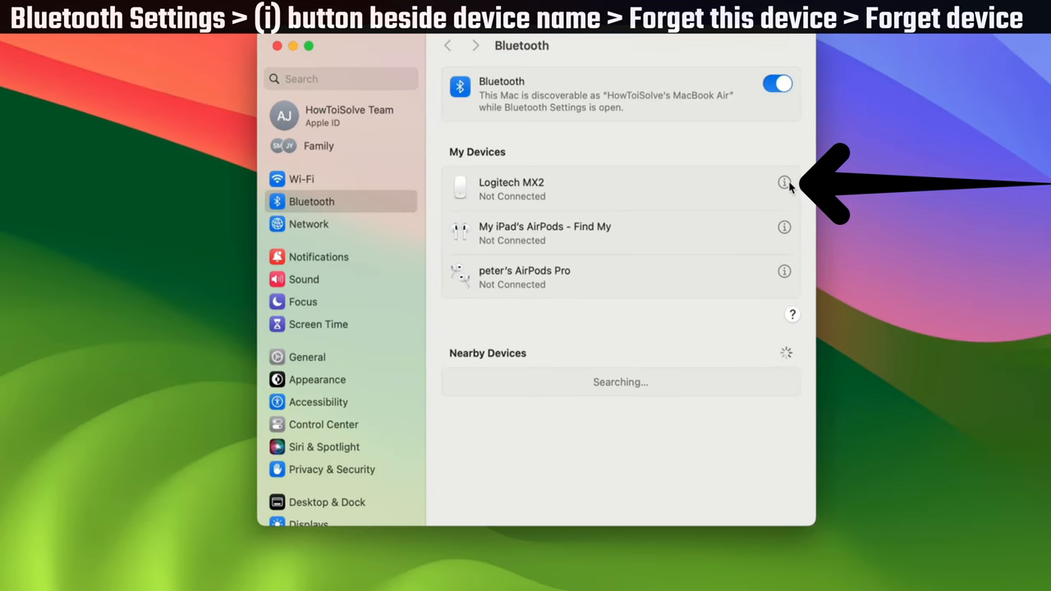
# Step: Forget the Logitech MX2 mouse from its device details and confirm the removal
pyautogui.click(784, 182)
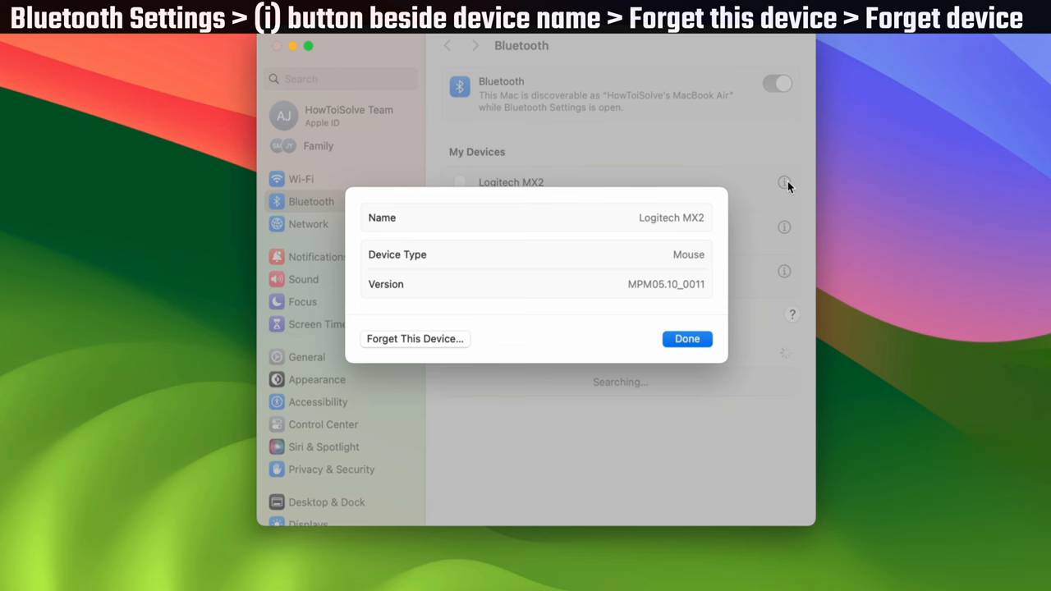
pyautogui.click(415, 338)
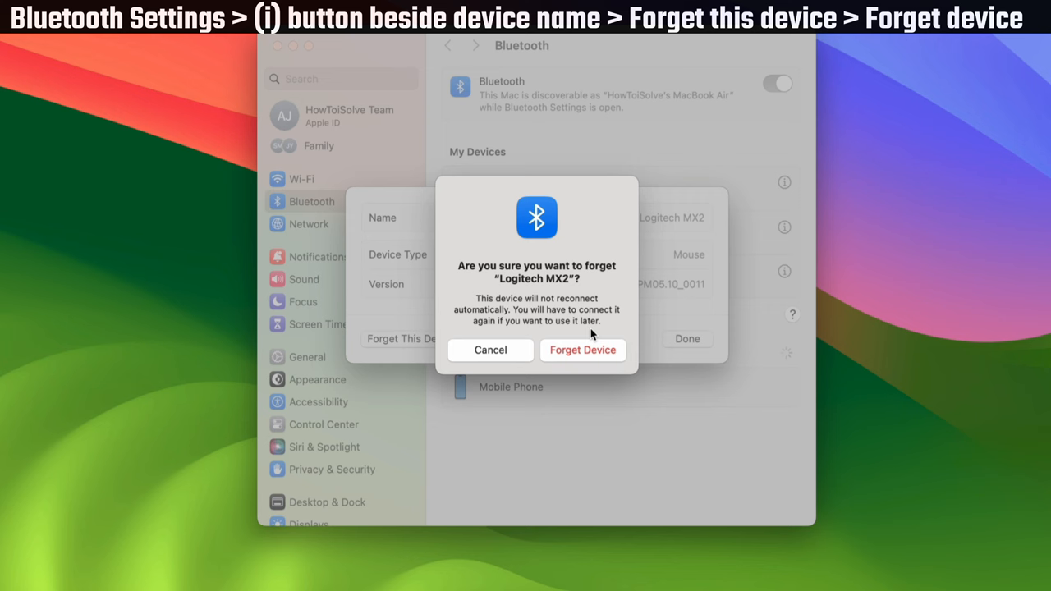
pyautogui.click(582, 350)
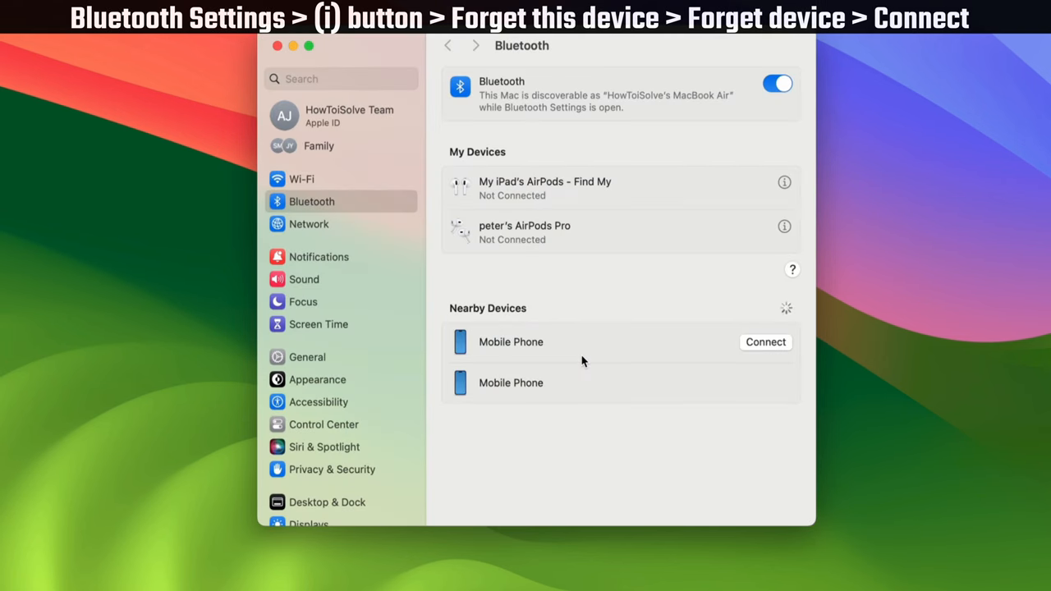
pyautogui.moveTo(777, 83)
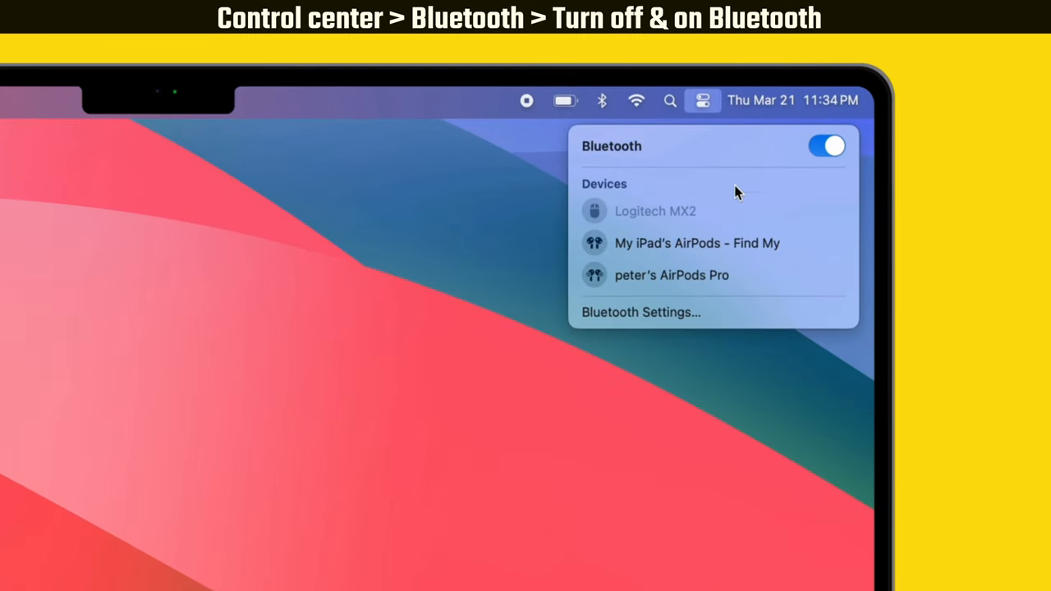
# Step: Toggle Bluetooth off and on in Control Center, then try connecting the Logitech MX2
pyautogui.click(826, 145)
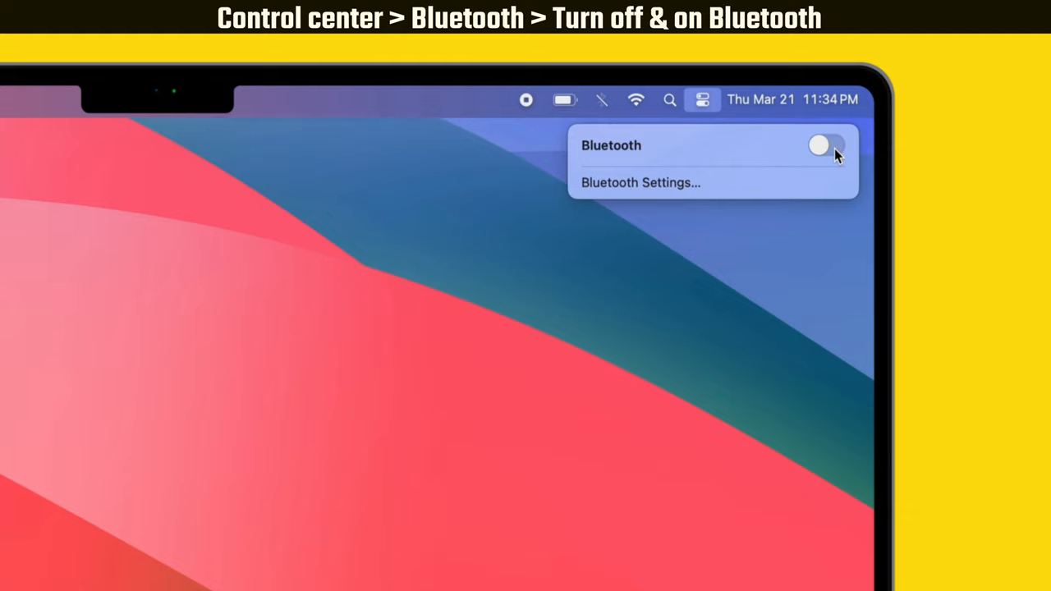
pyautogui.click(818, 145)
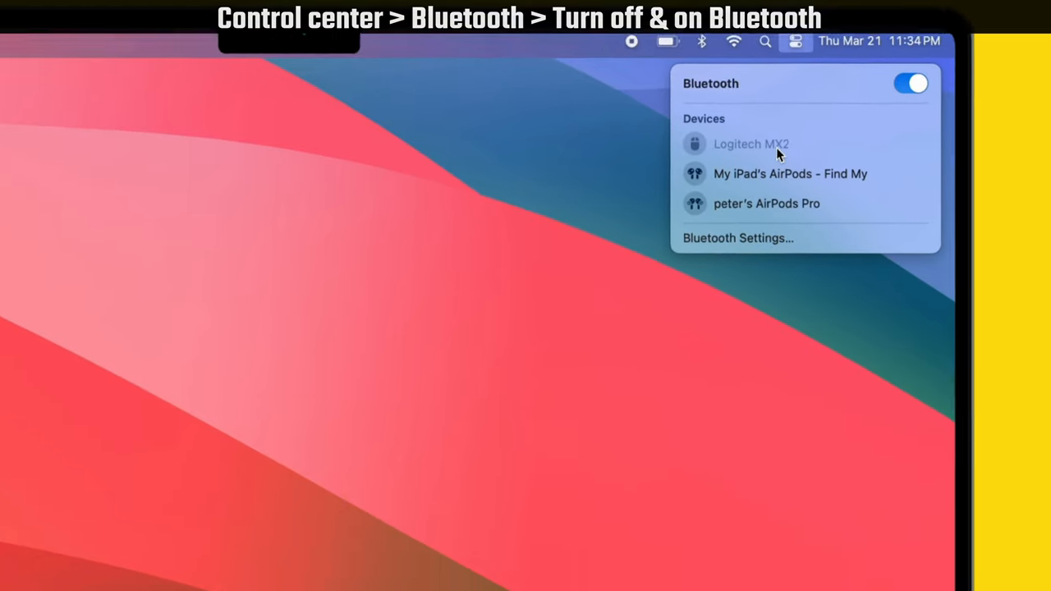
pyautogui.click(736, 238)
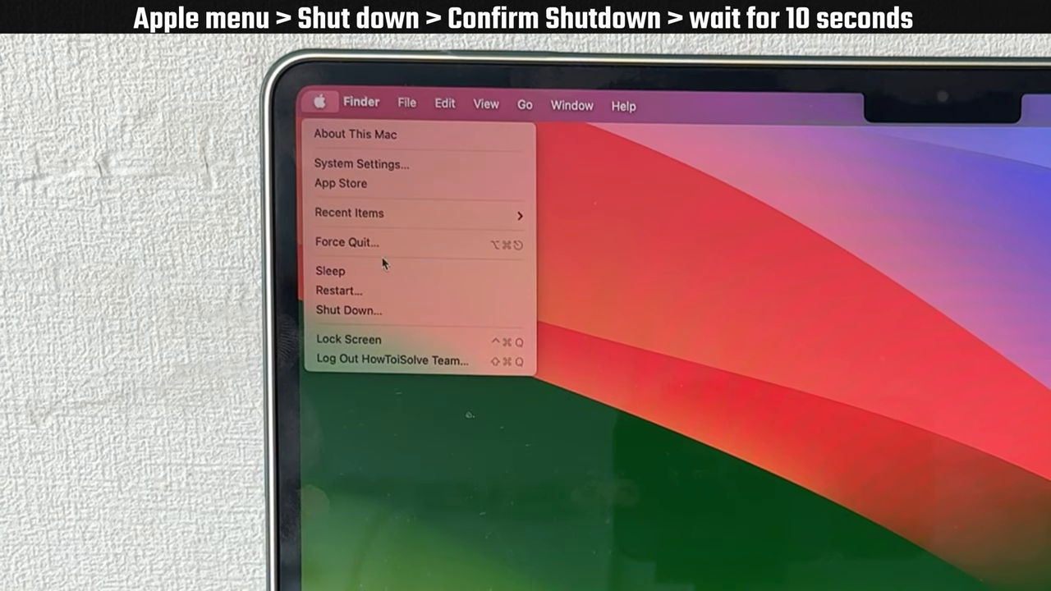
# Step: Shut down and power on the Mac, then view About This Mac's More Info
pyautogui.click(348, 310)
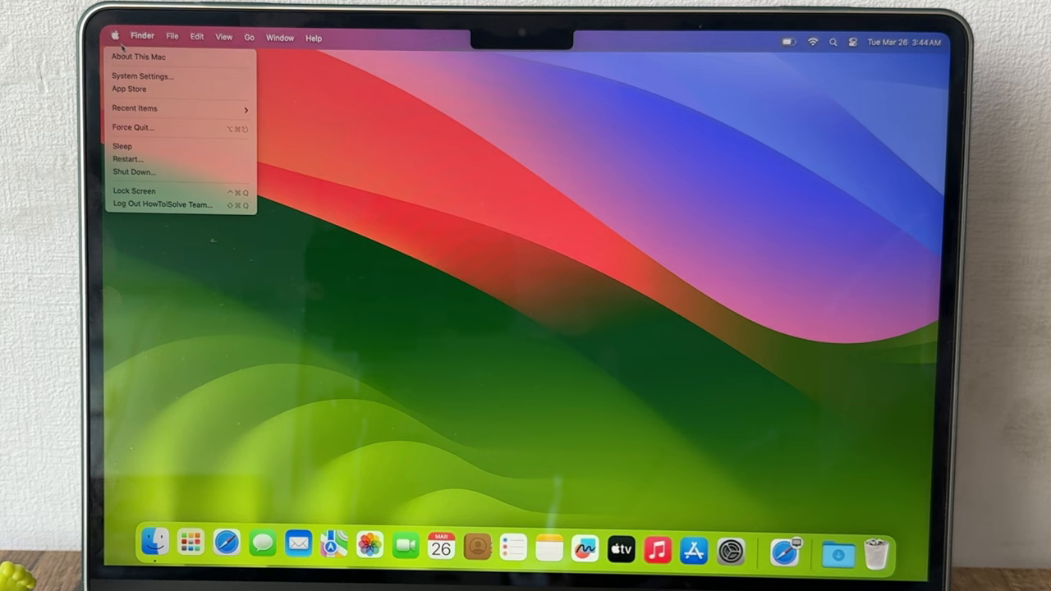
pyautogui.click(138, 57)
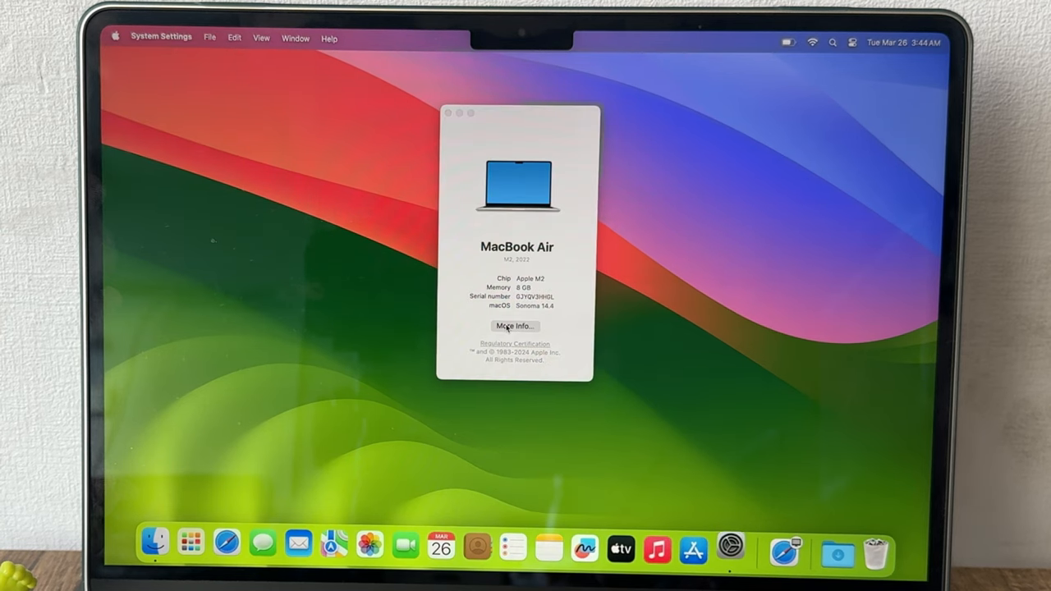
pyautogui.click(514, 326)
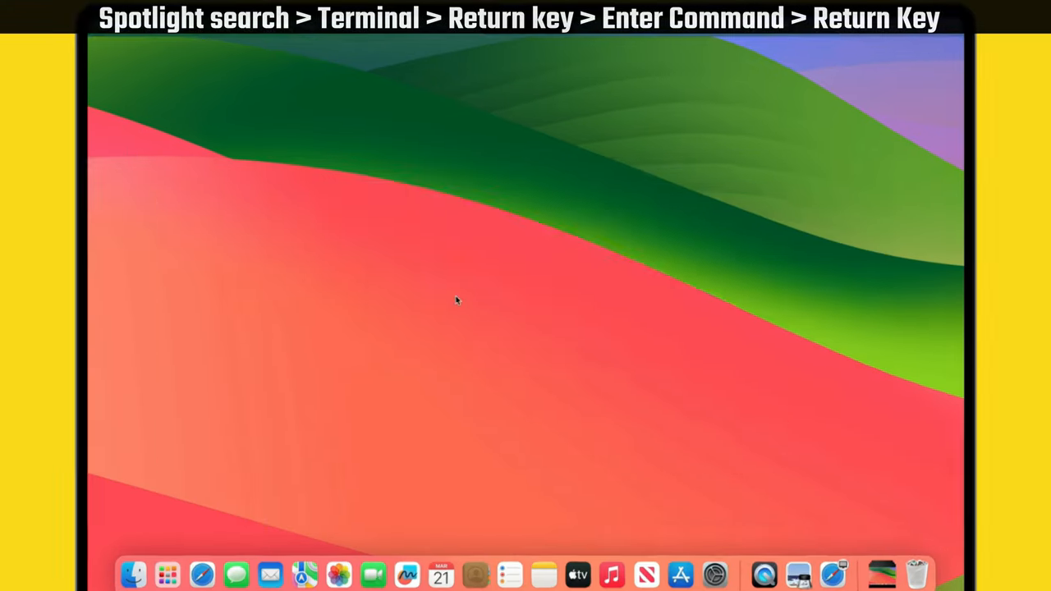
# Step: Launch Terminal through Spotlight search
pyautogui.press('cmd+space')
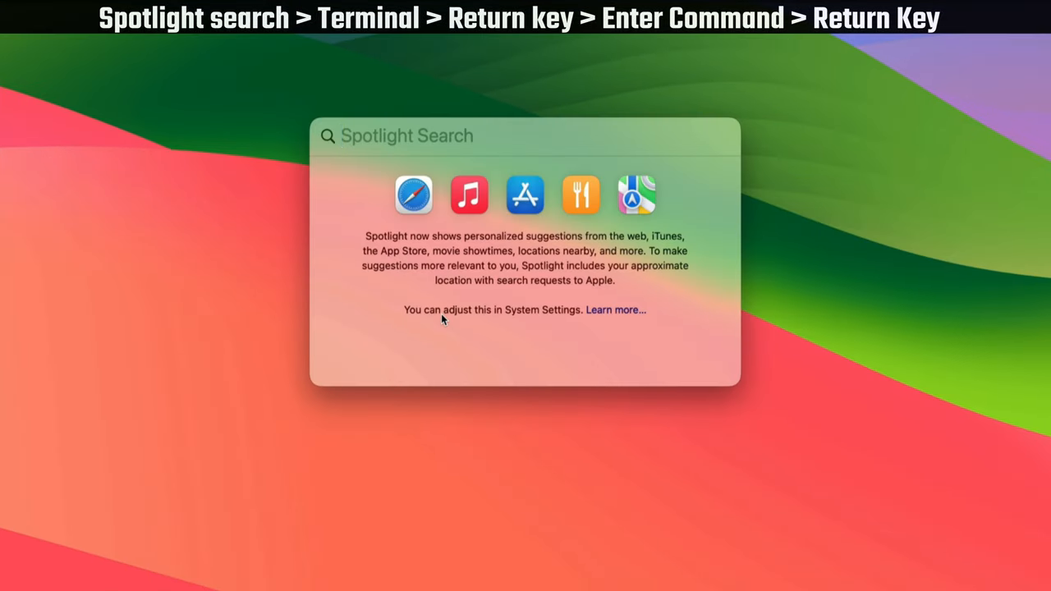
pyautogui.write('terminal')
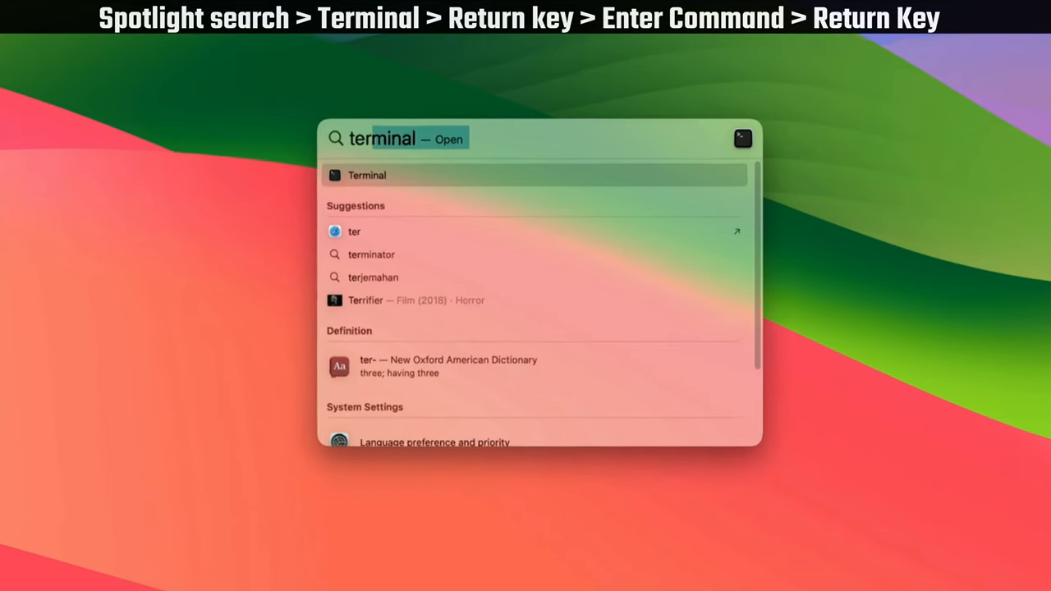
pyautogui.press('Return')
pyautogui.write('Sudo pkill b')
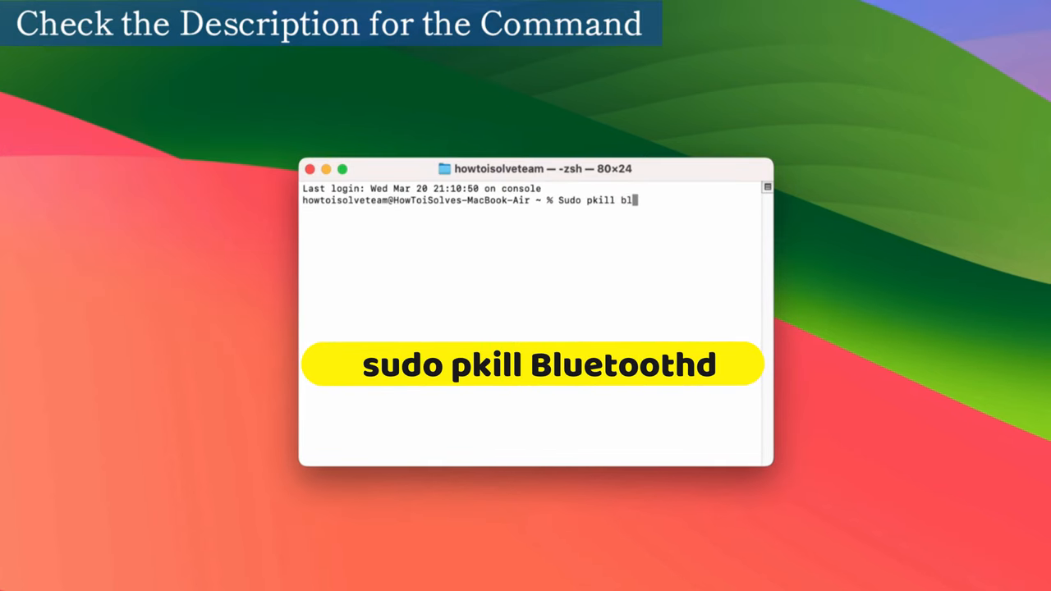
# Step: Run 'sudo pkill bluetoothd' and submit the administrator password
pyautogui.write('luetoothd')
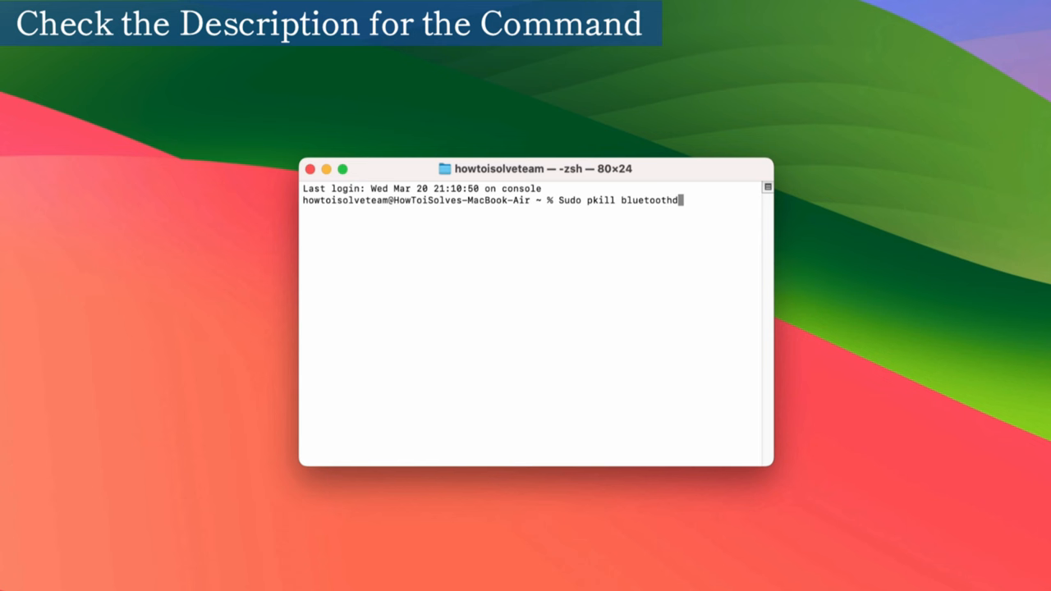
pyautogui.moveTo(662, 145)
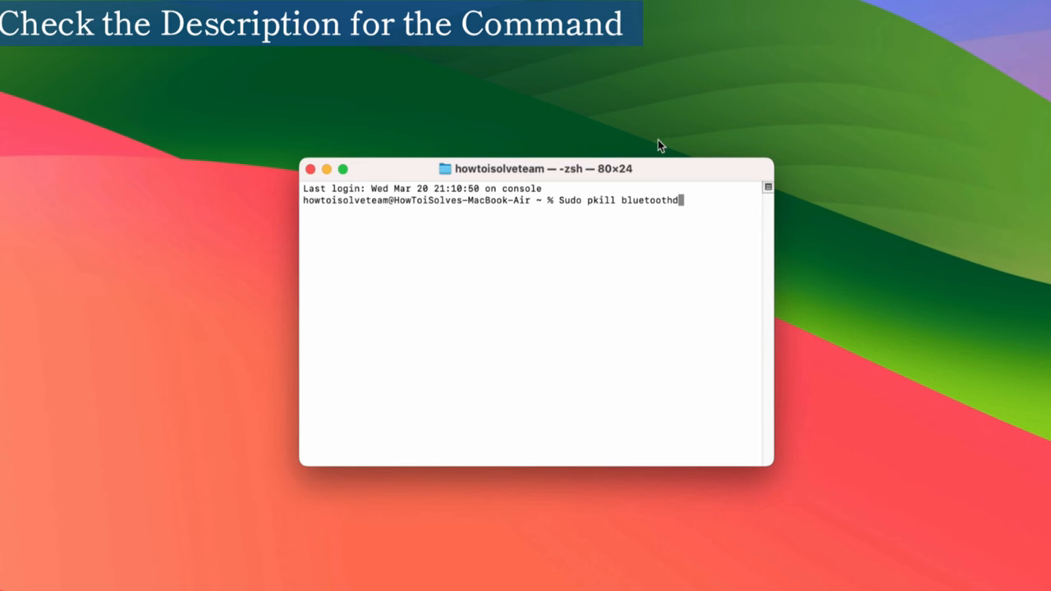
pyautogui.press('Return')
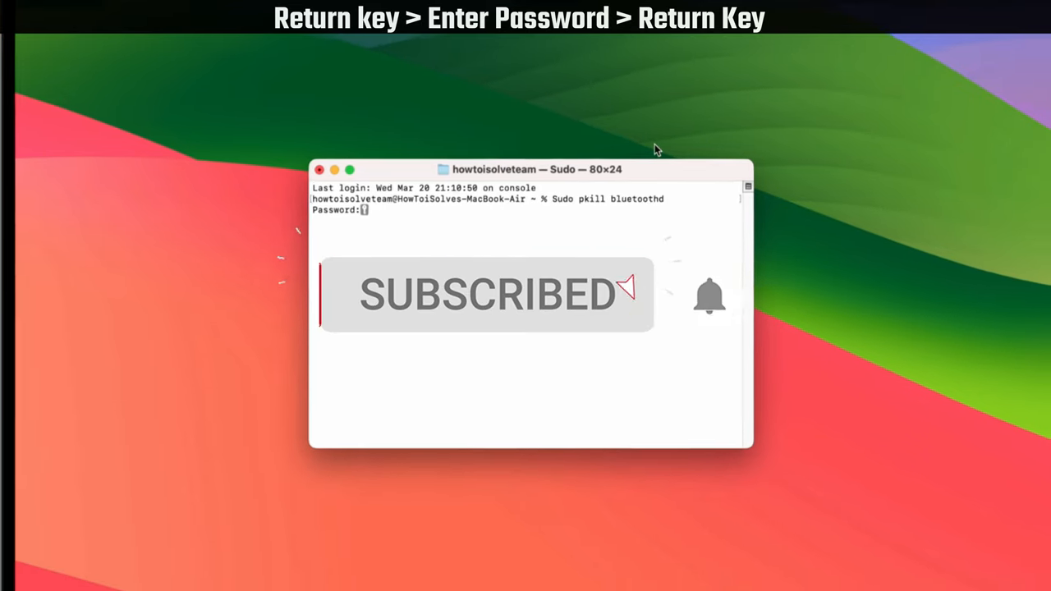
pyautogui.press('Return')
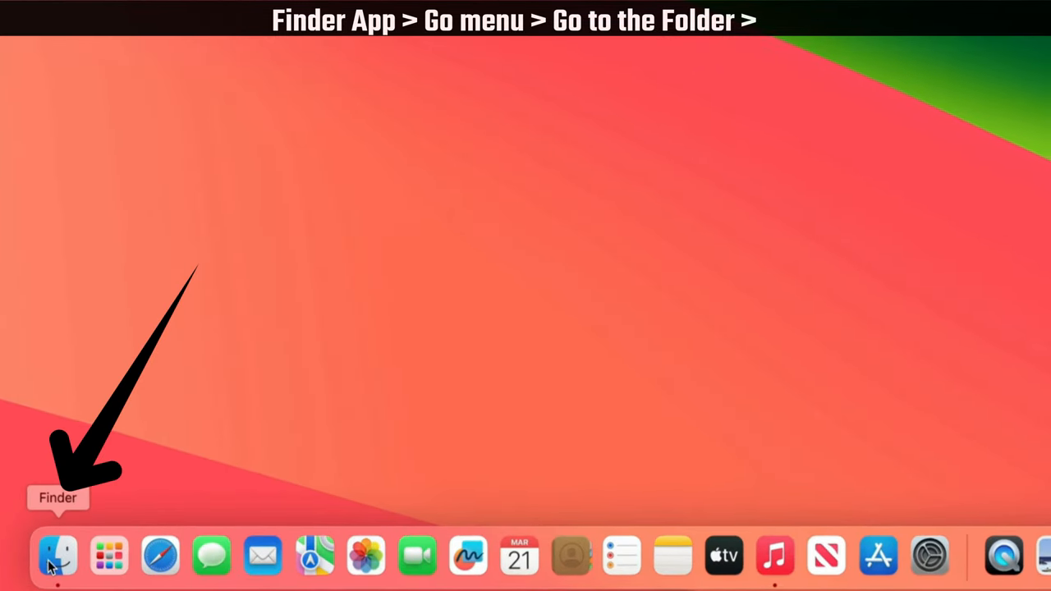
# Step: Go to /library/preferences in a new Finder window and search for com.apple.bluetooth
pyautogui.click(57, 556)
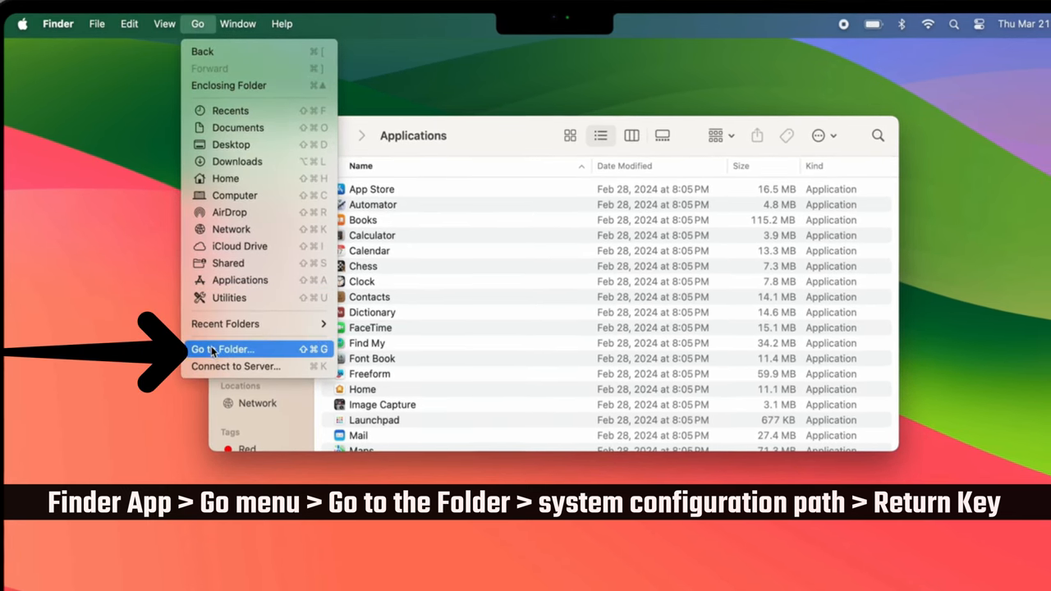
pyautogui.click(228, 349)
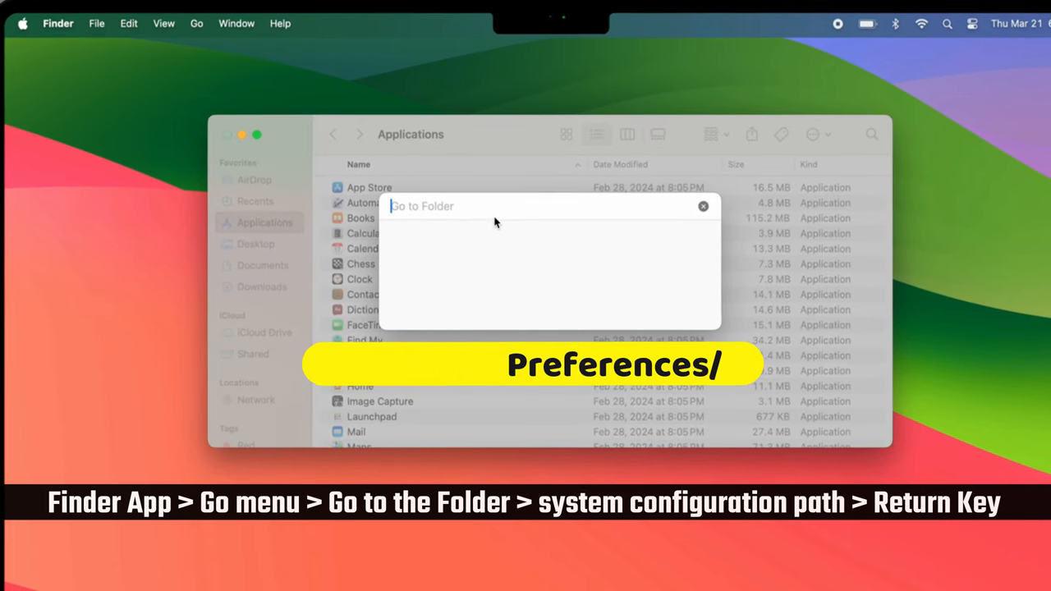
pyautogui.write('/library/preferences')
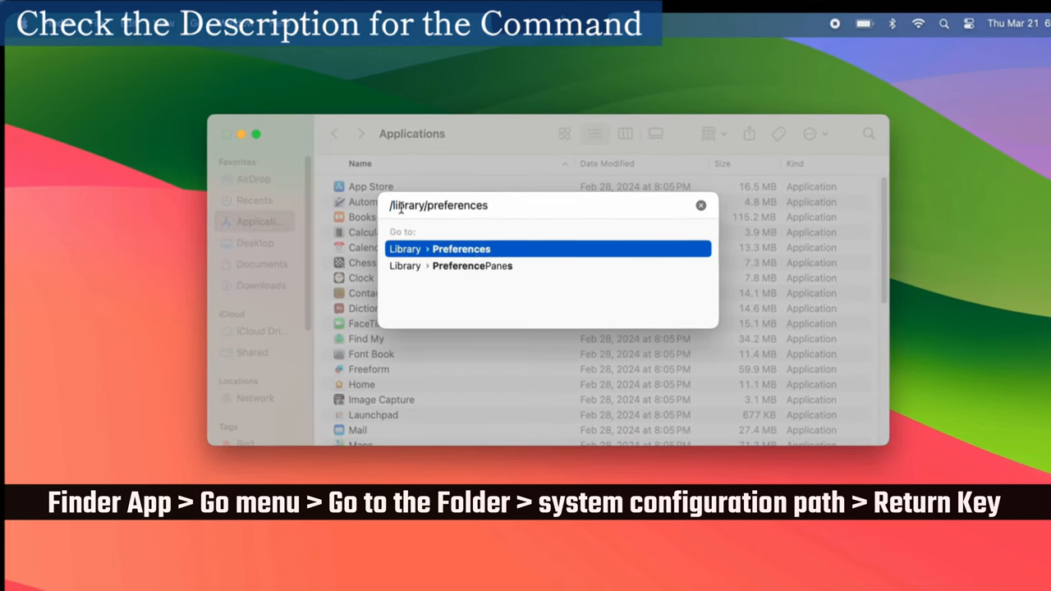
pyautogui.press('return')
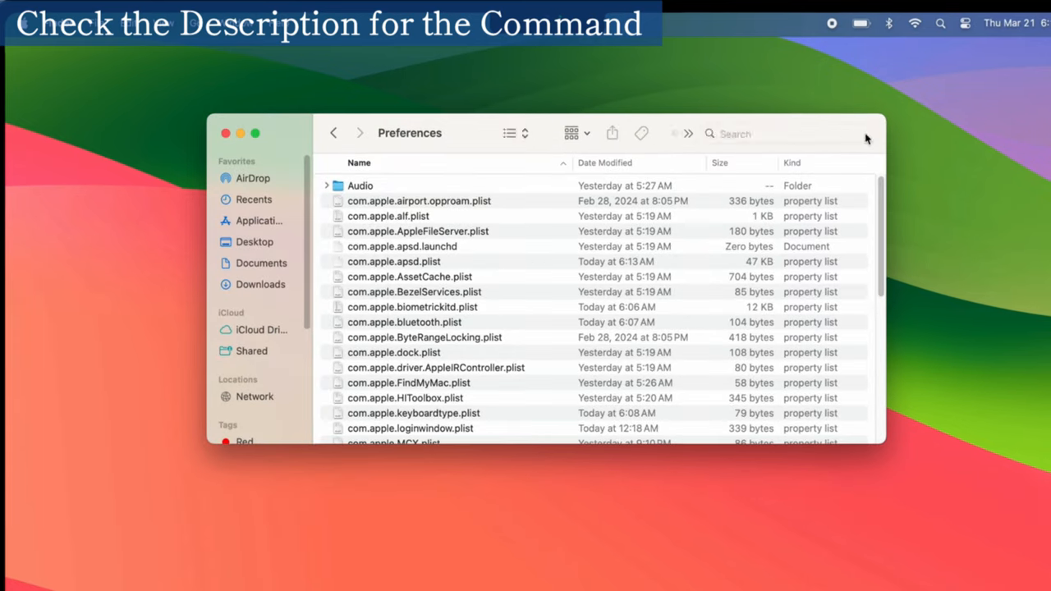
pyautogui.write('com.apple.bluetooth.plist')
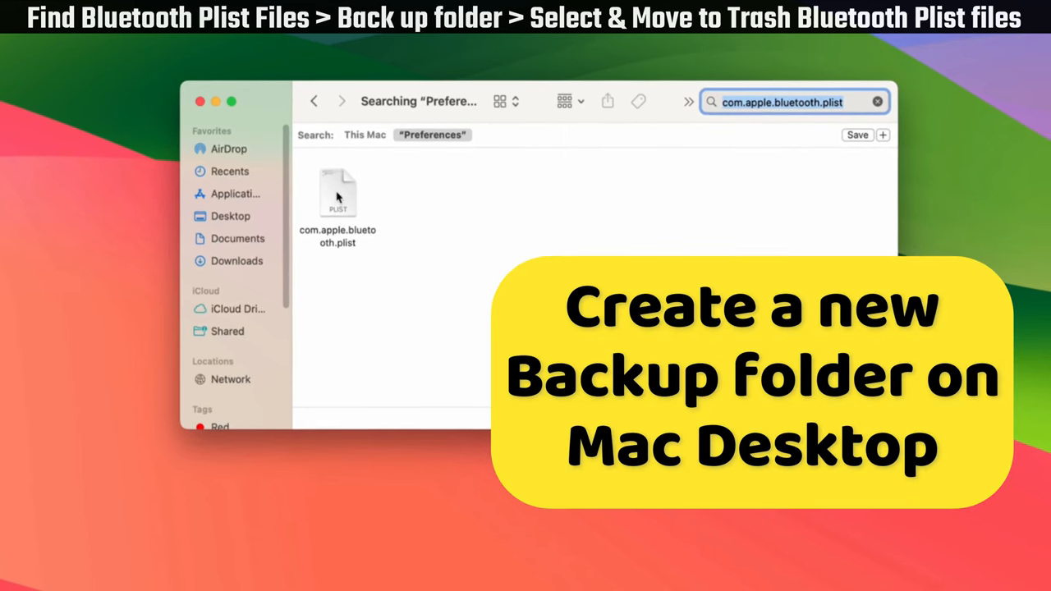
# Step: Move com.apple.bluetooth.plist to the Trash, approving with the administrator password
pyautogui.click(337, 193)
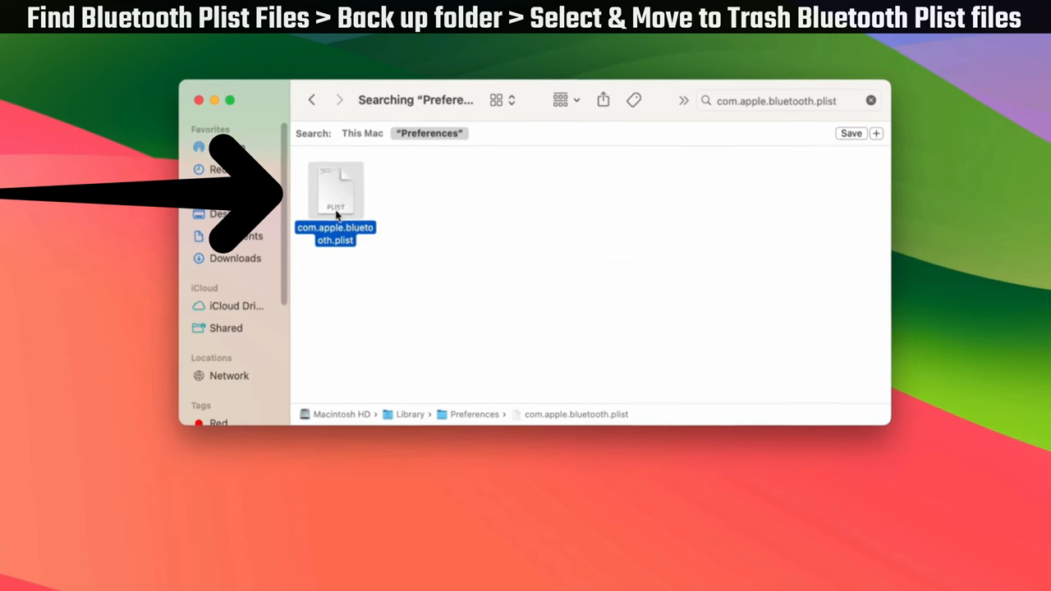
pyautogui.rightClick(335, 205)
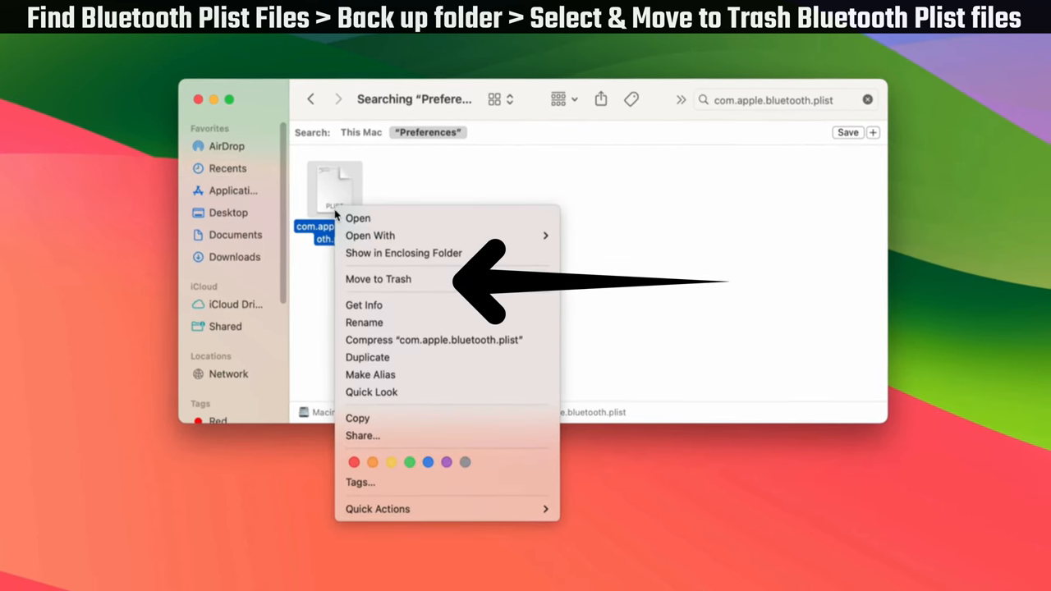
pyautogui.moveTo(378, 278)
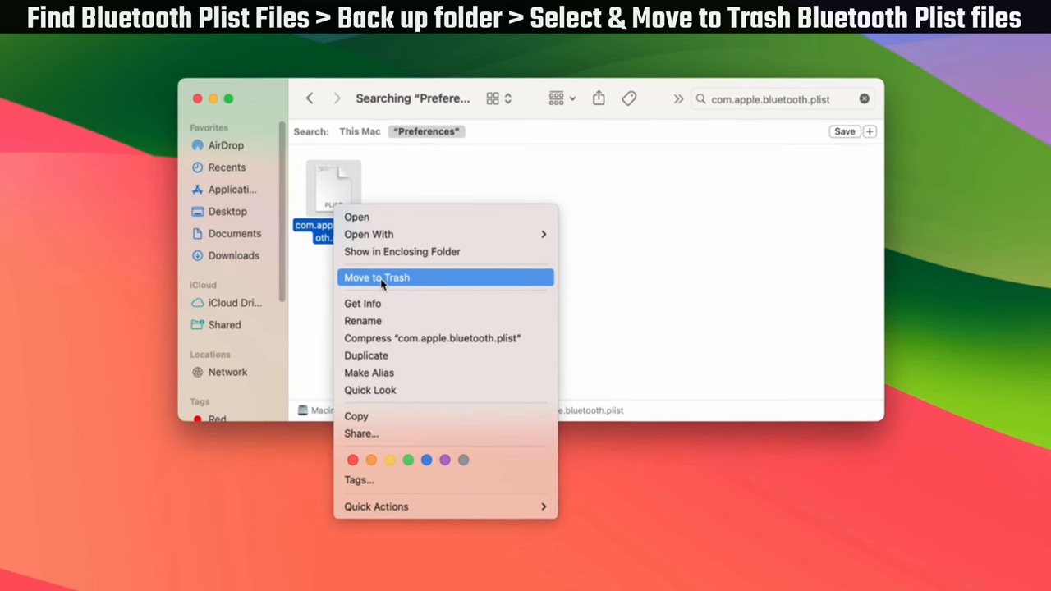
pyautogui.click(375, 277)
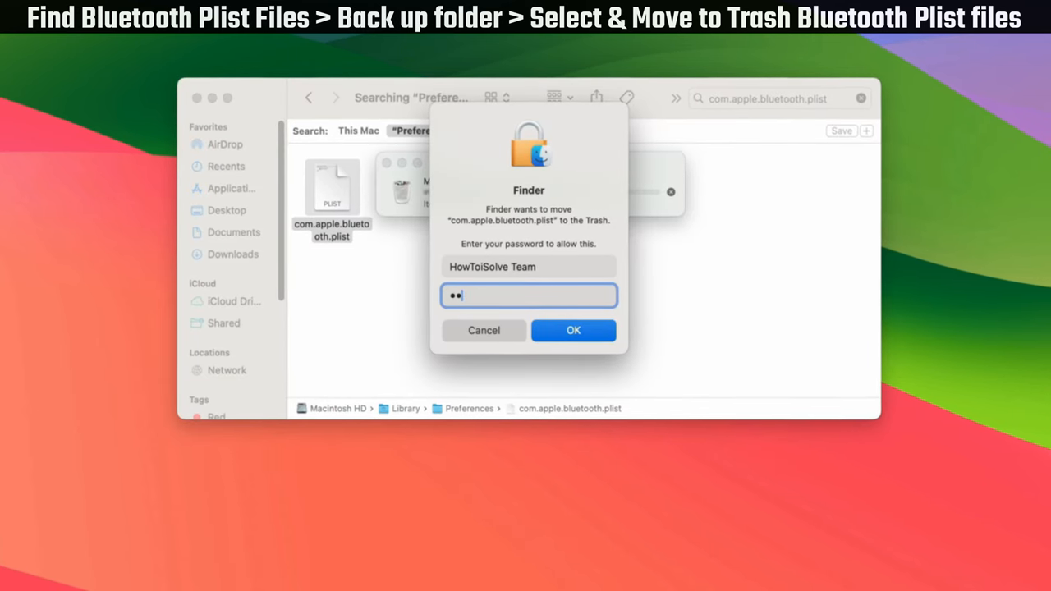
pyautogui.click(573, 330)
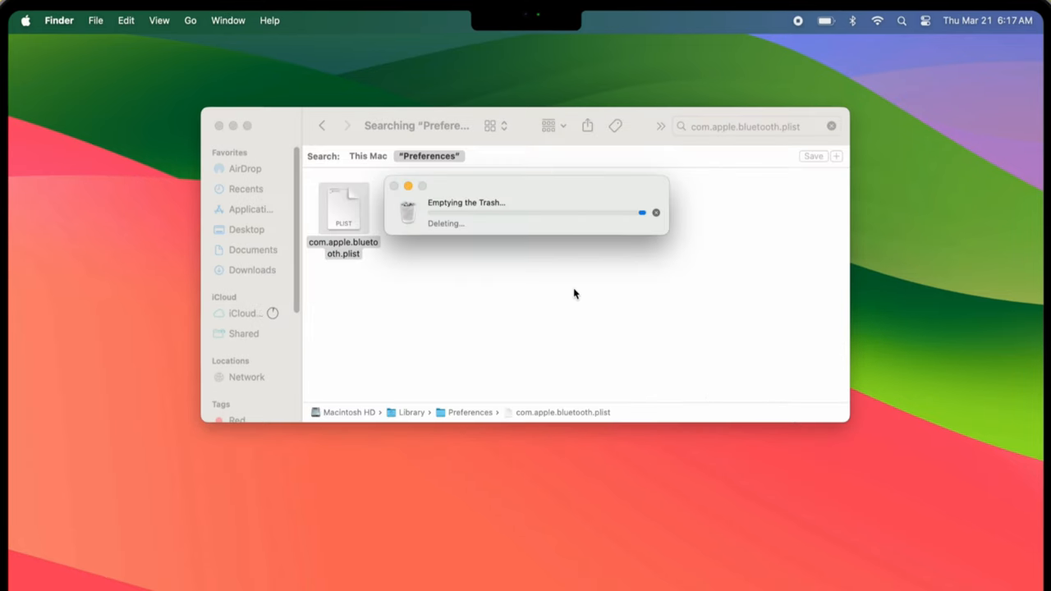
pyautogui.click(25, 20)
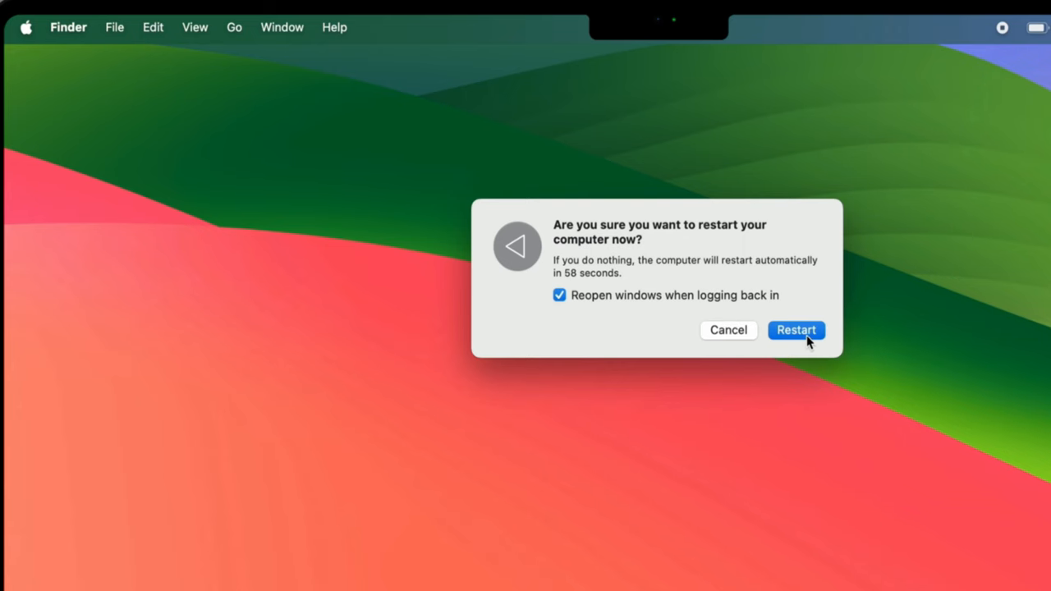
# Step: Confirm Restart and let the Mac reboot back to the desktop
pyautogui.click(795, 331)
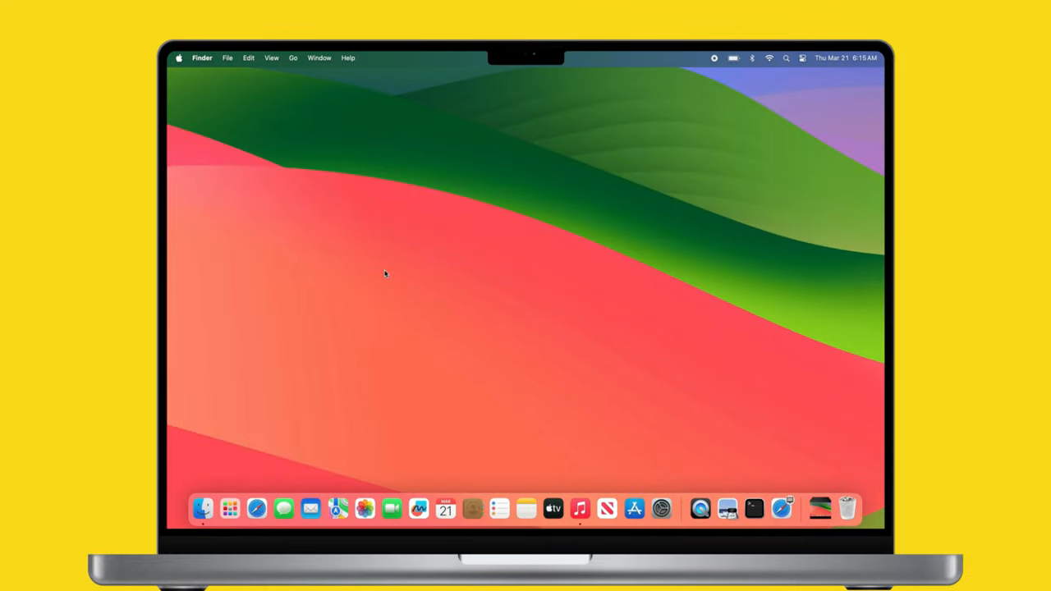